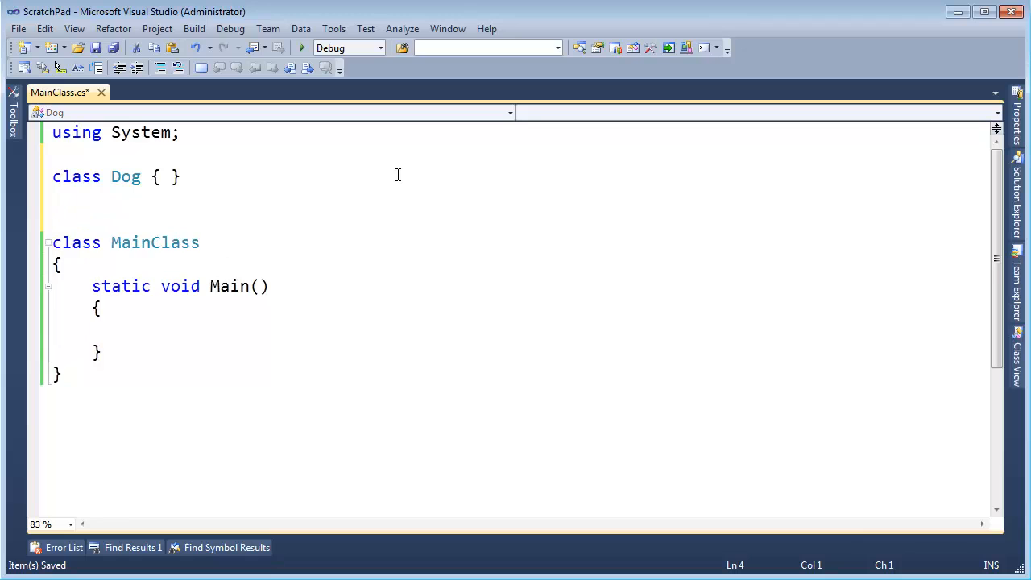
# Add a second empty 'class Dog { }' declaration beneath the first one.
pyautogui.write('class Dog { }')
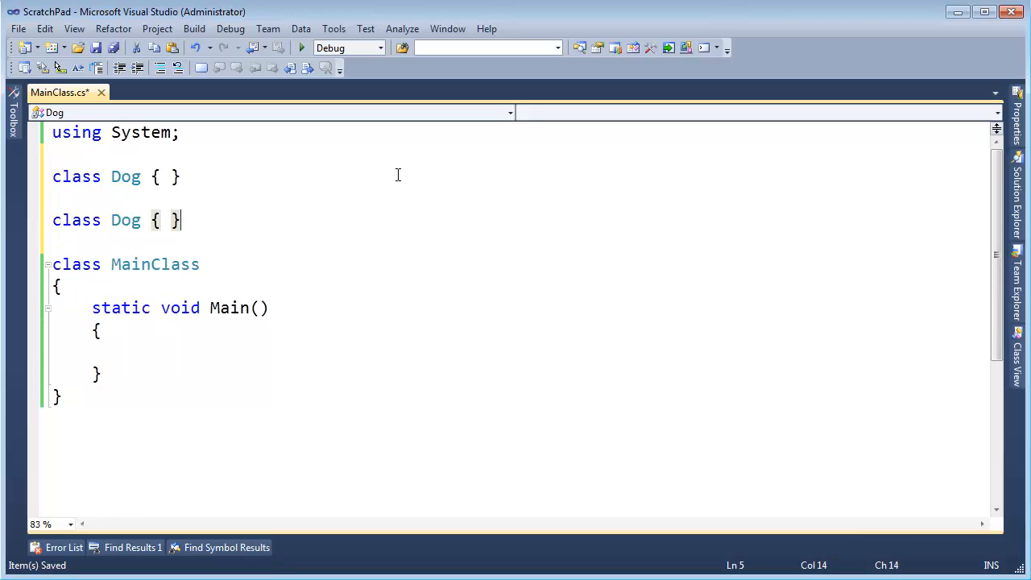
pyautogui.doubleClick(125, 219)
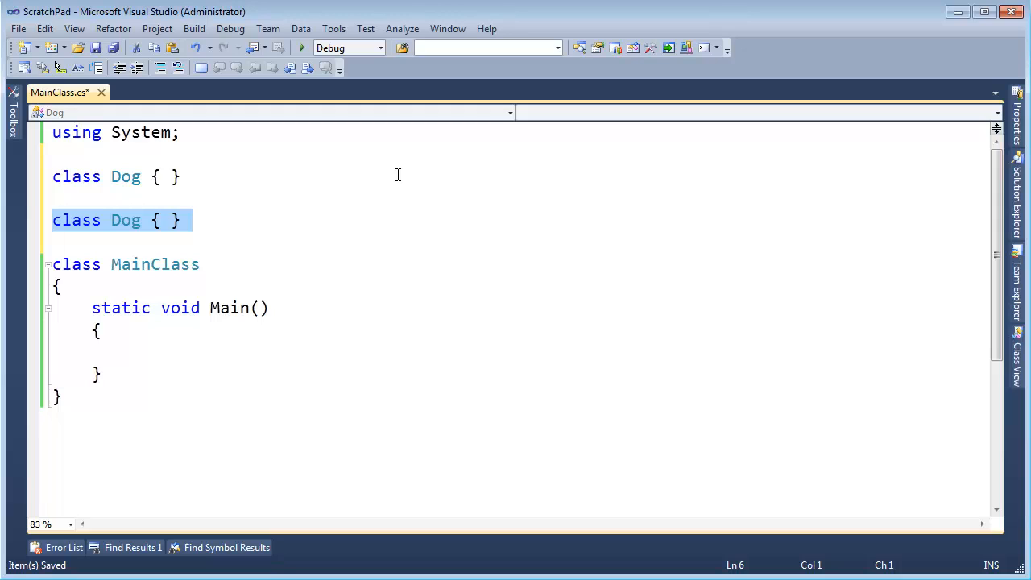
pyautogui.click(51, 219)
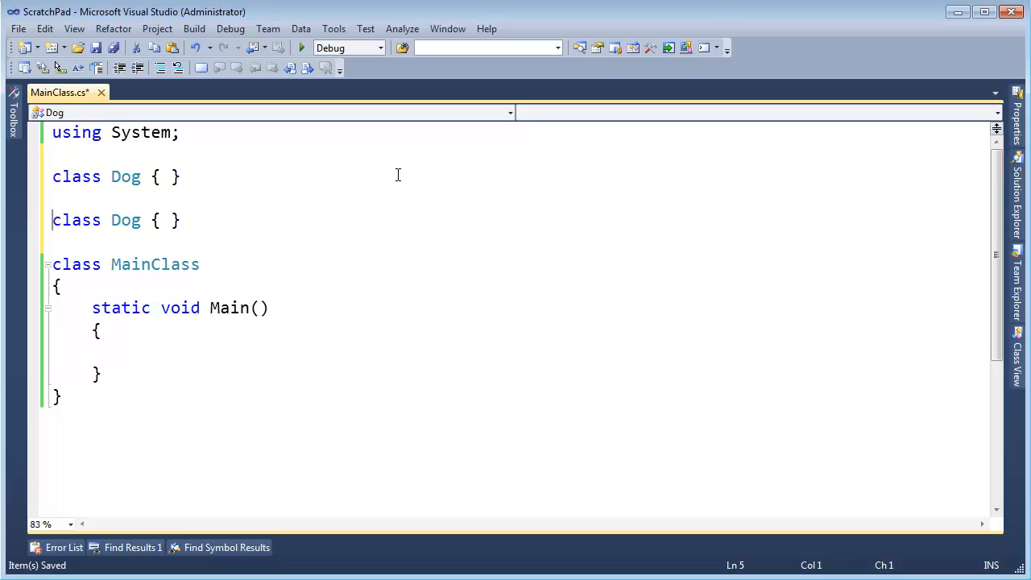
# Rename a class to Point to demonstrate, then restore the name Dog.
pyautogui.doubleClick(126, 176)
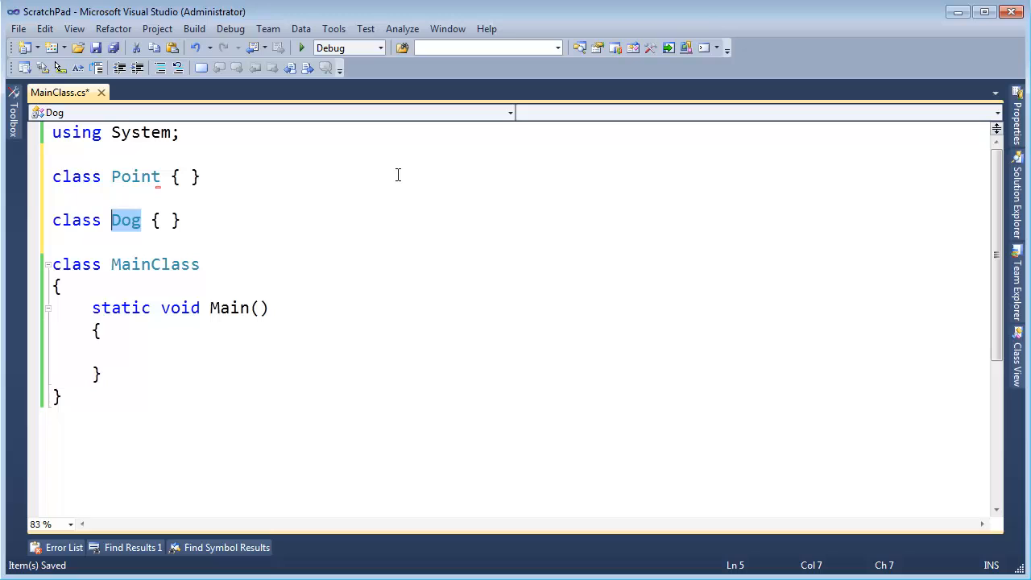
pyautogui.write('Point')
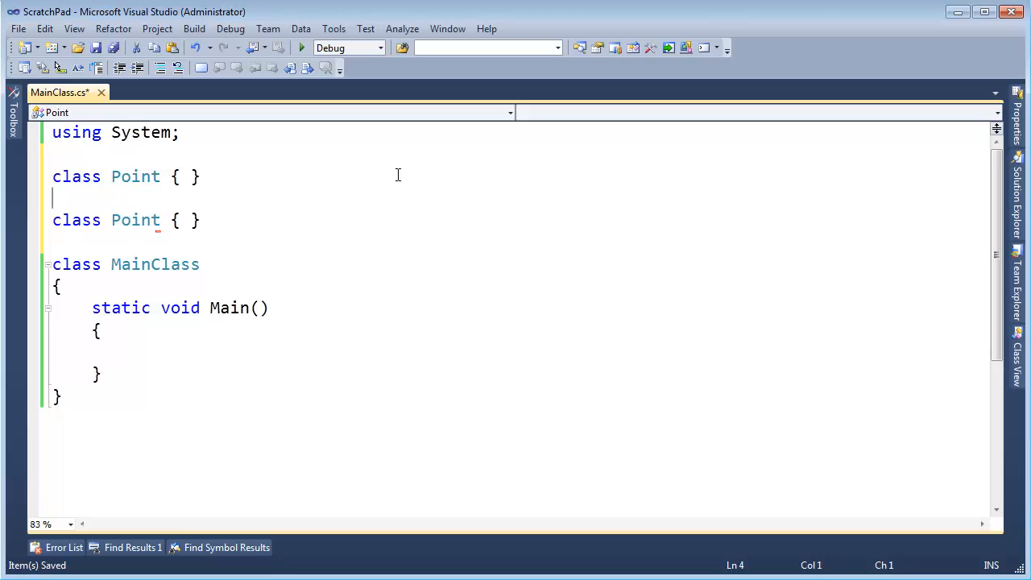
pyautogui.moveTo(52, 176); pyautogui.dragTo(51, 242)
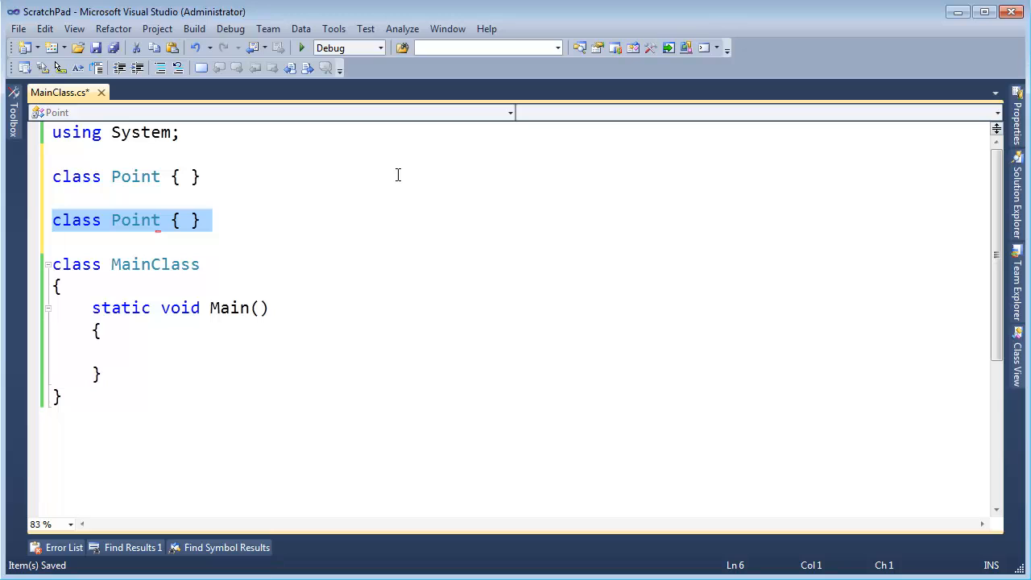
pyautogui.write('Dog')
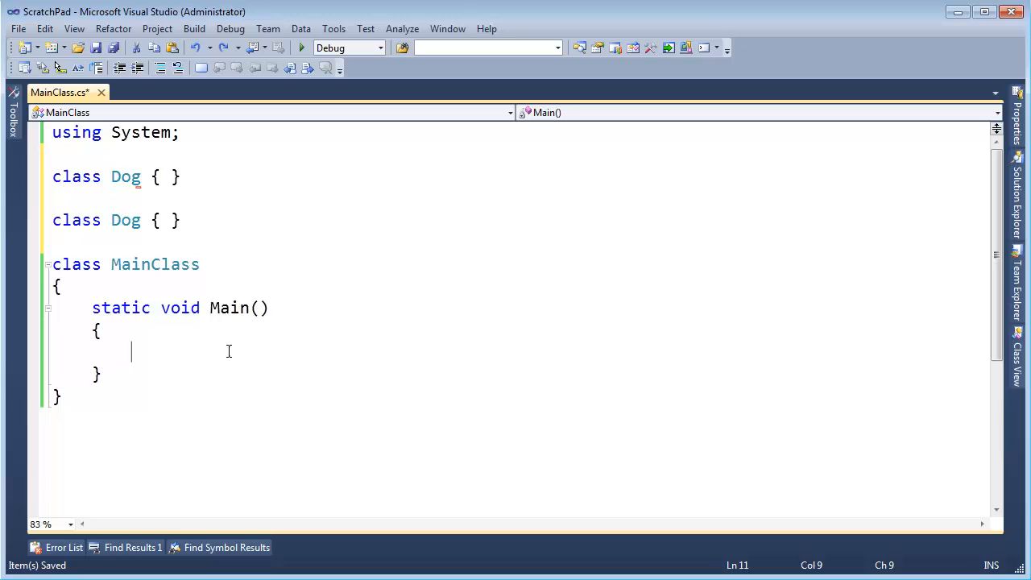
# Write 'Dog dog = new Dog();' in Main and jump to the duplicate-definition error.
pyautogui.write('Dog dog = new')
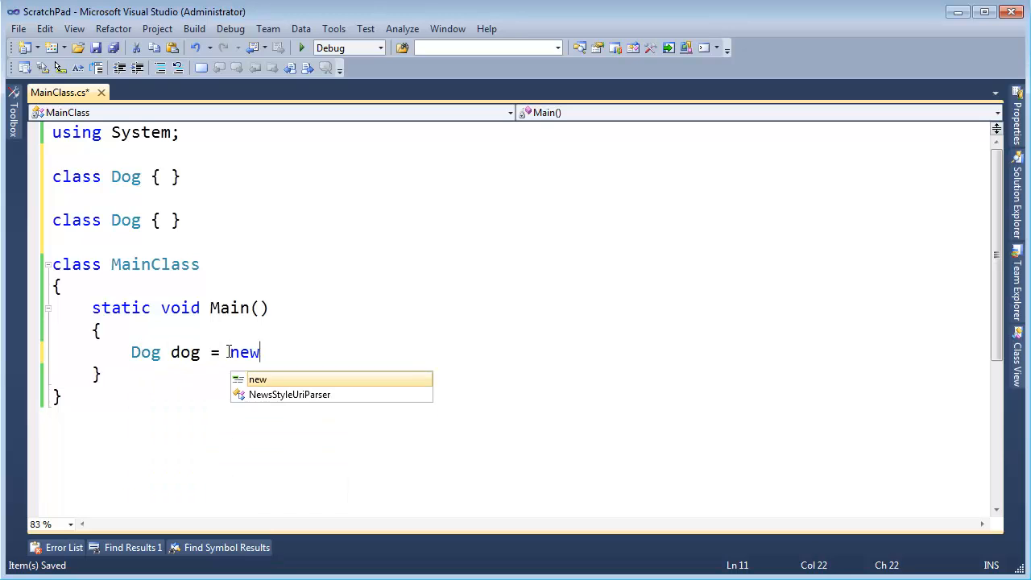
pyautogui.write('Dog();')
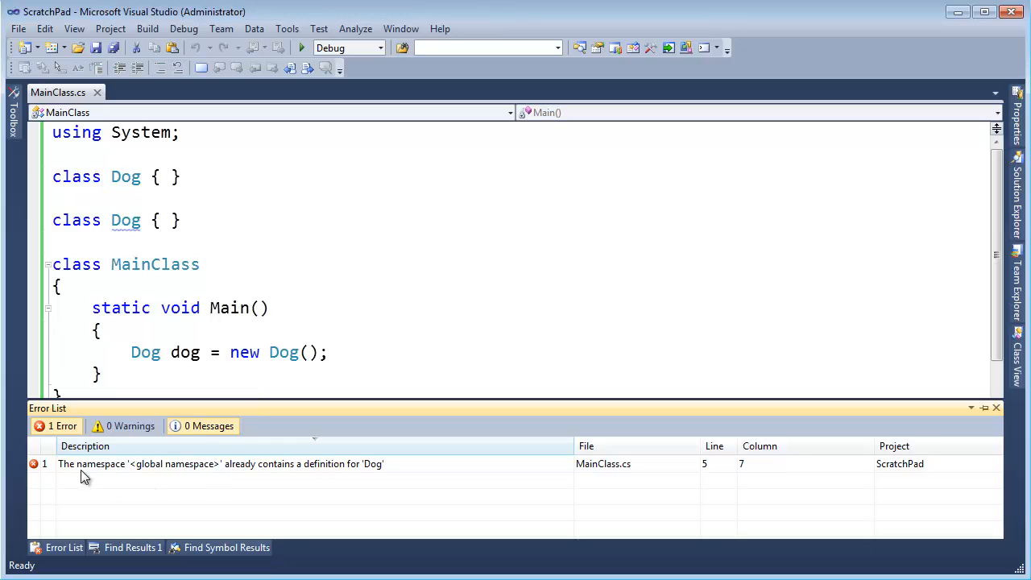
pyautogui.moveTo(272, 471)
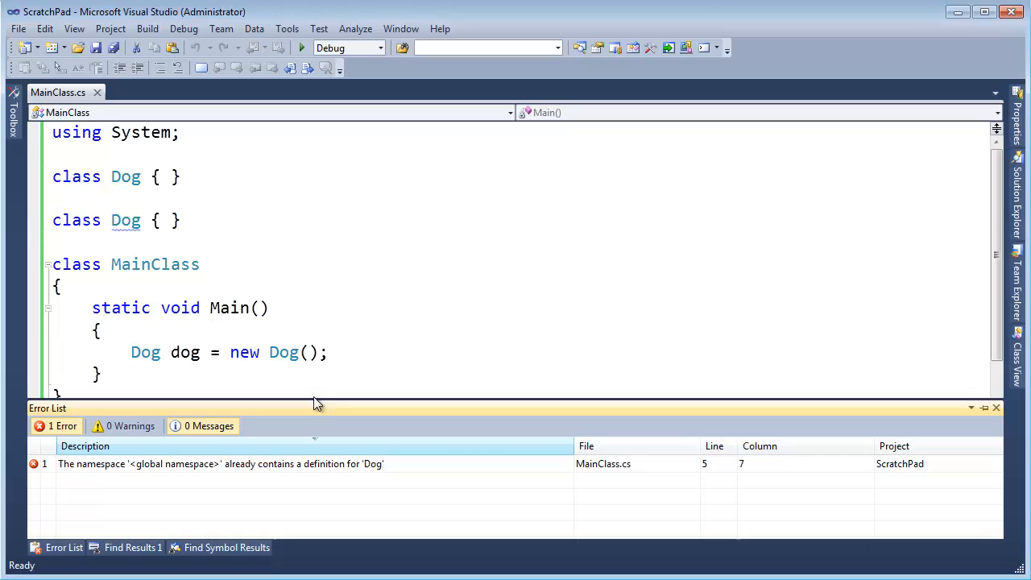
pyautogui.doubleClick(125, 219)
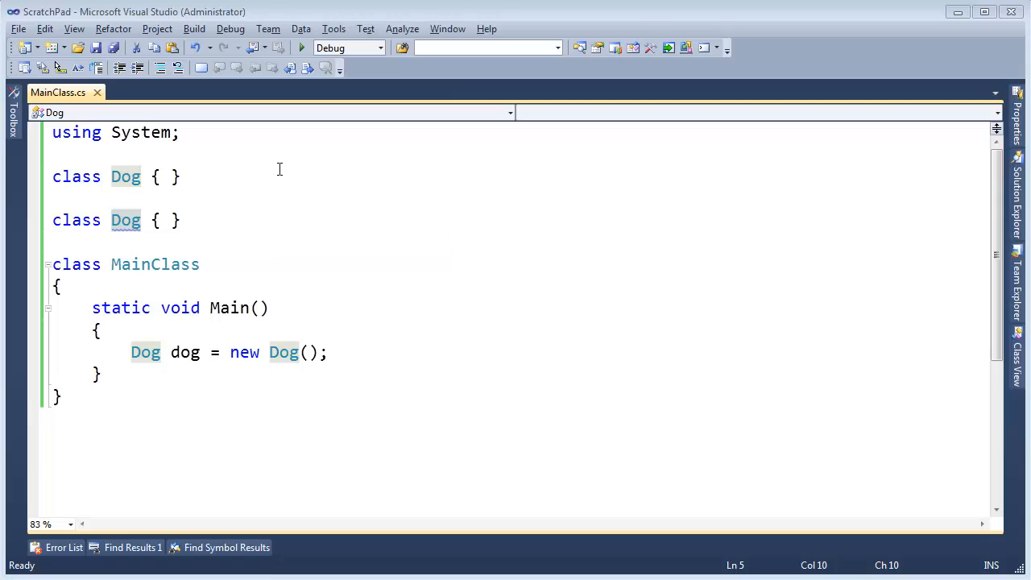
# Rename the first class with a Jamie prefix and begin wrapping it in a namespace.
pyautogui.write('Jamie')
pyautogui.write('Your')
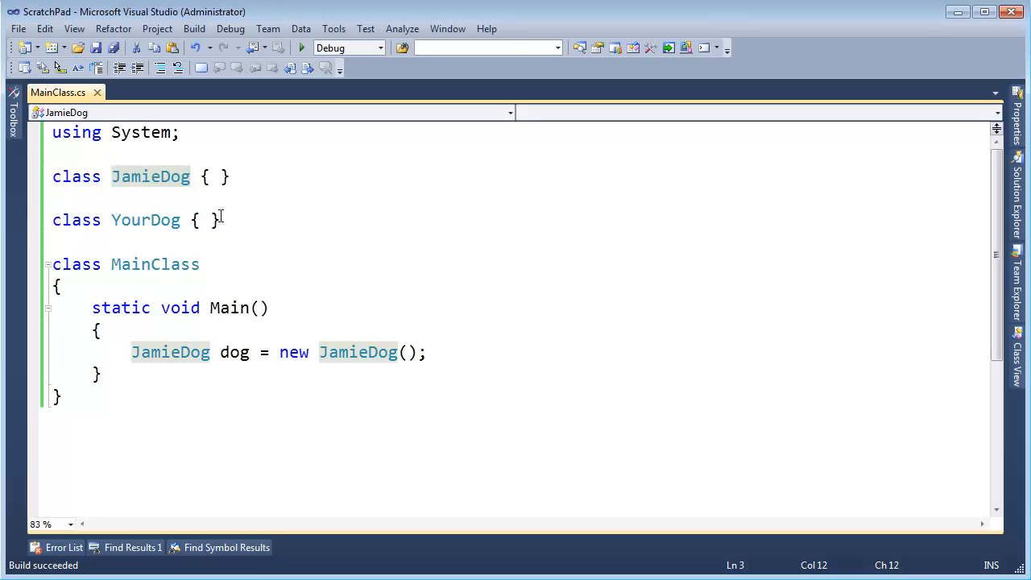
pyautogui.write('namespace Jamie')
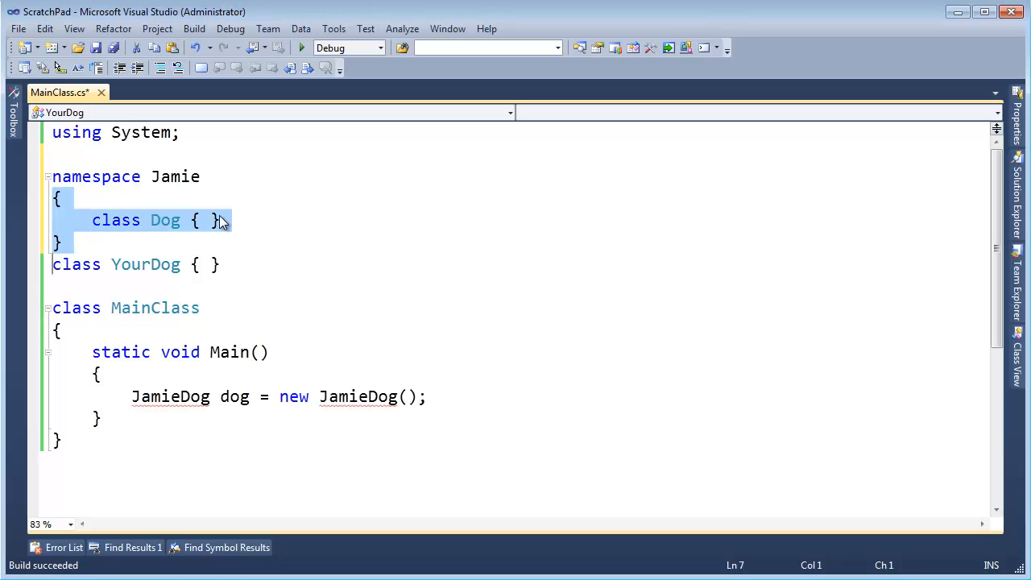
# Wrap the second Dog class in a namespace named Your.
pyautogui.click(217, 219)
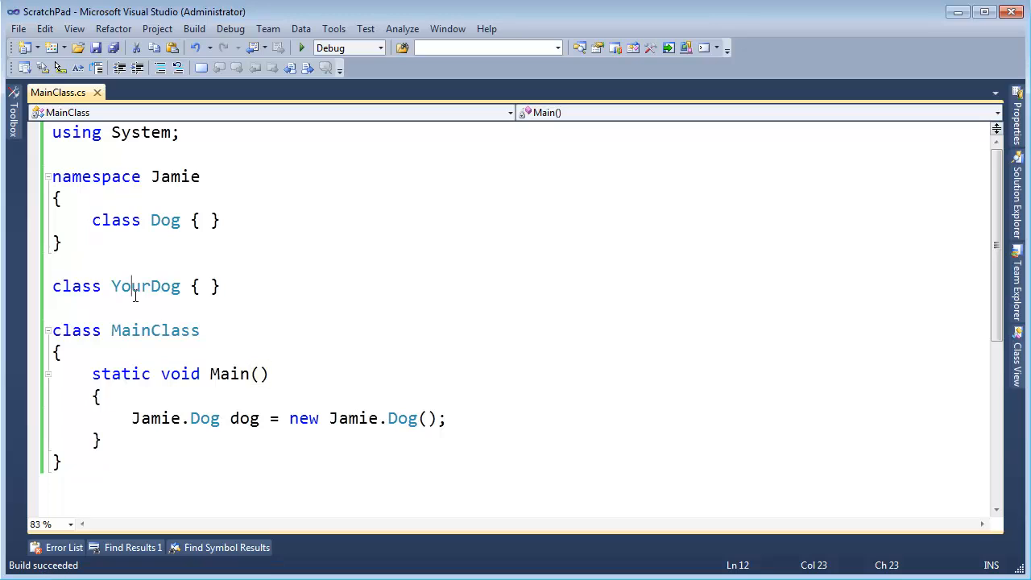
pyautogui.doubleClick(129, 287)
pyautogui.write('c')
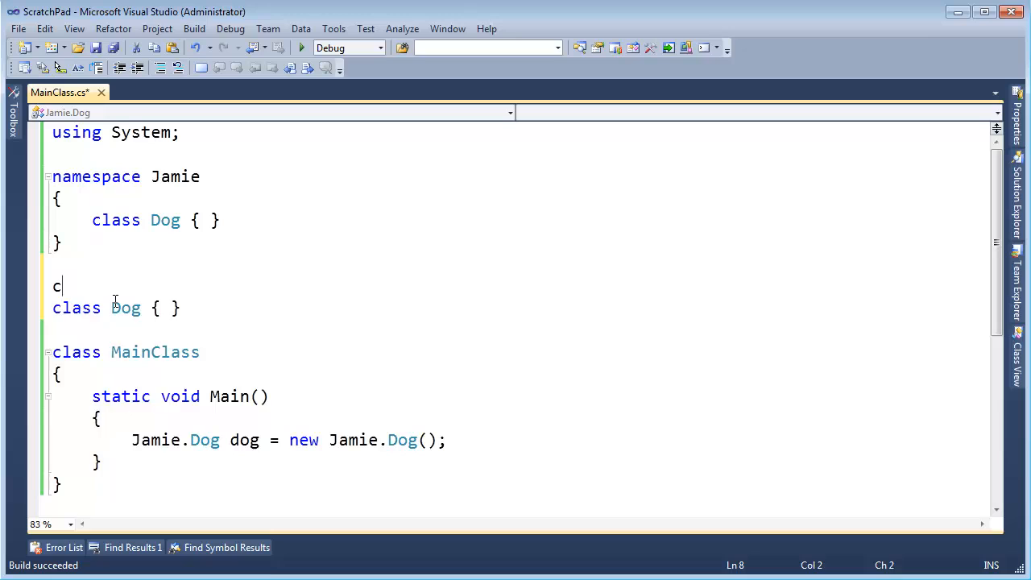
pyautogui.write('namespace')
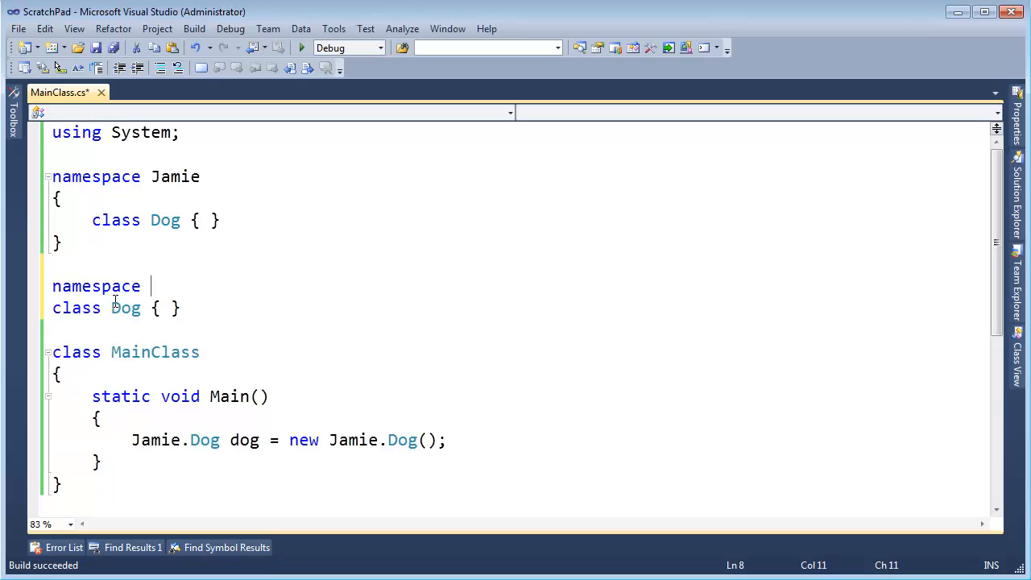
pyautogui.write('Your')
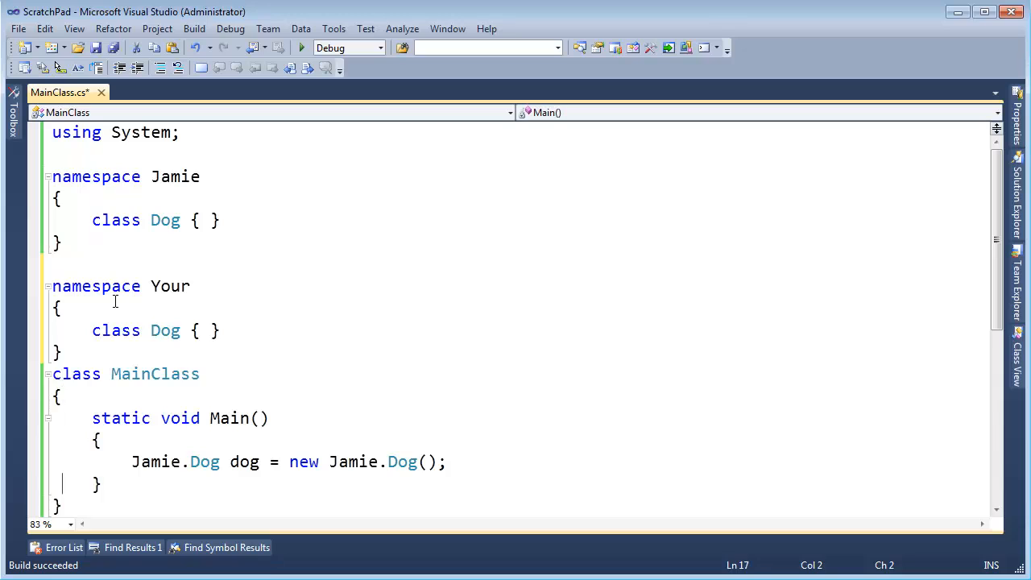
# Add 'Your.Dog yDog = new Your.Dog();' in Main and save.
pyautogui.write('Your.do')
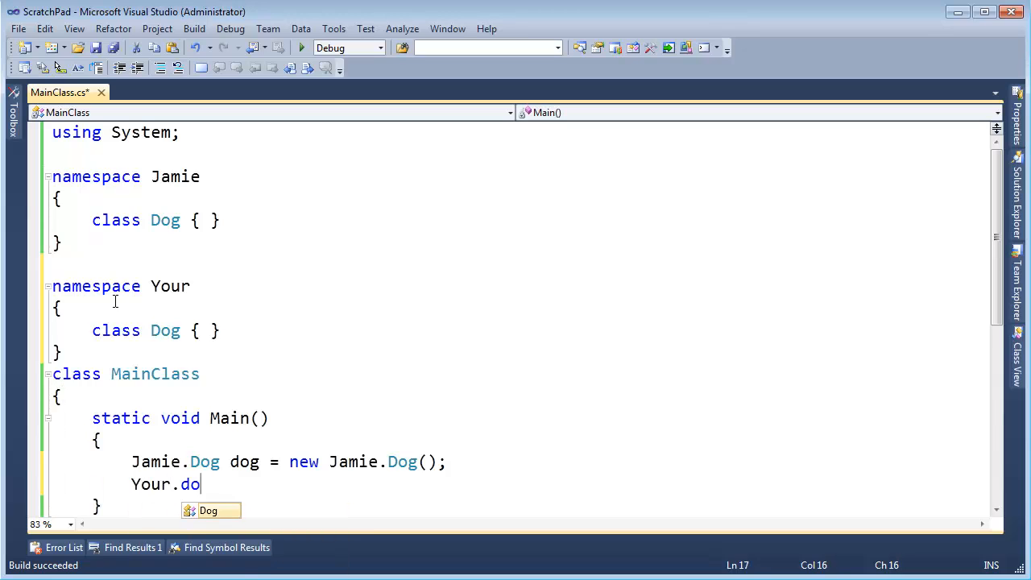
pyautogui.write('Dog yDog')
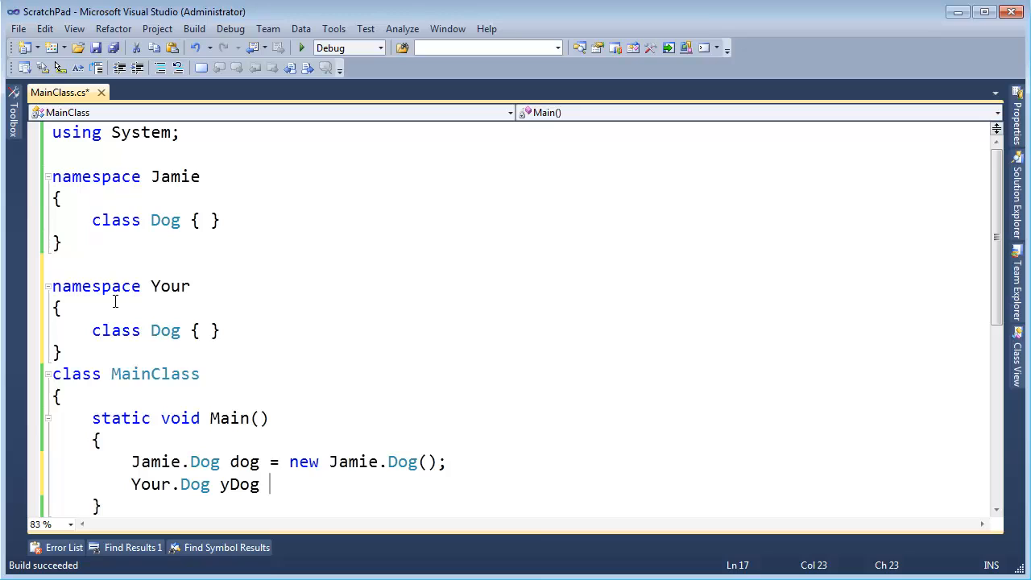
pyautogui.write('= new Your.Dog();')
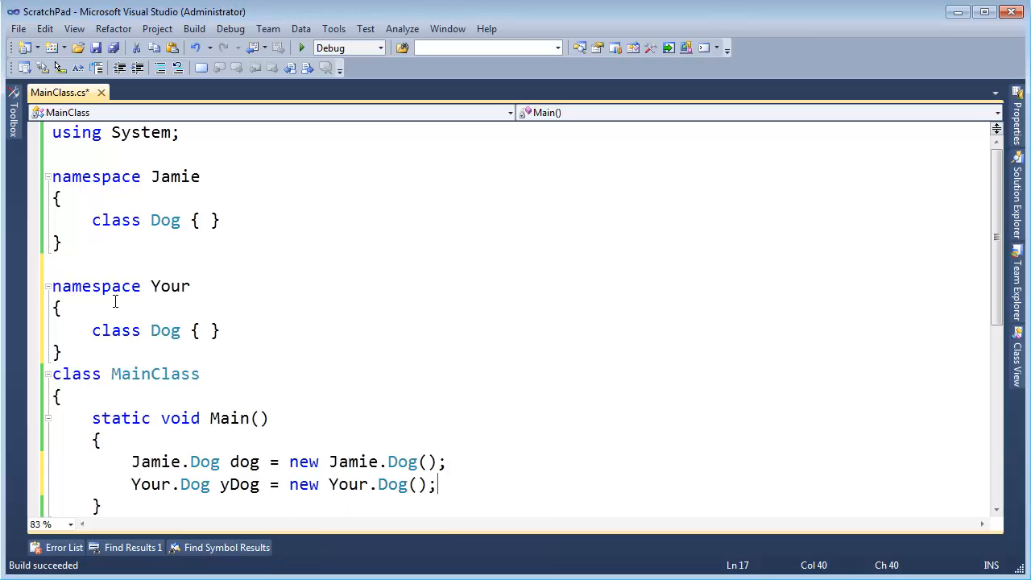
pyautogui.press('ctrl+s')
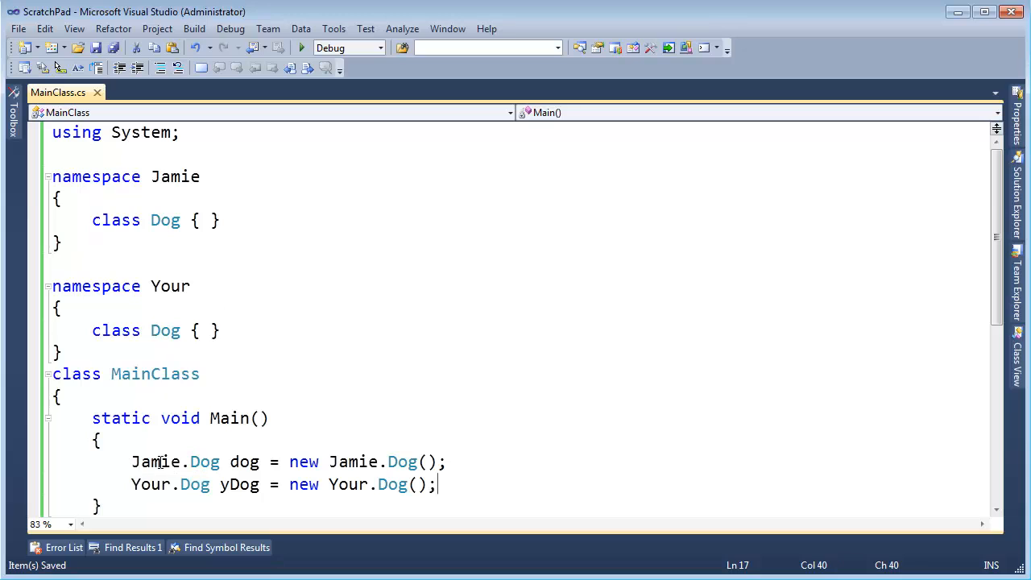
# Point out both Jamie qualifiers in Main and open a line under 'using System;'.
pyautogui.click(403, 461)
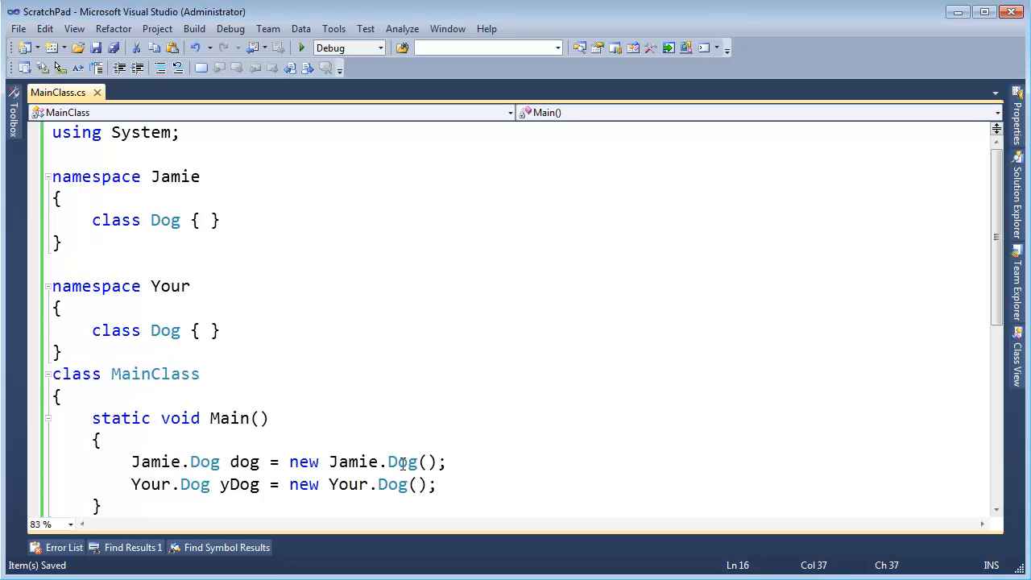
pyautogui.doubleClick(403, 461)
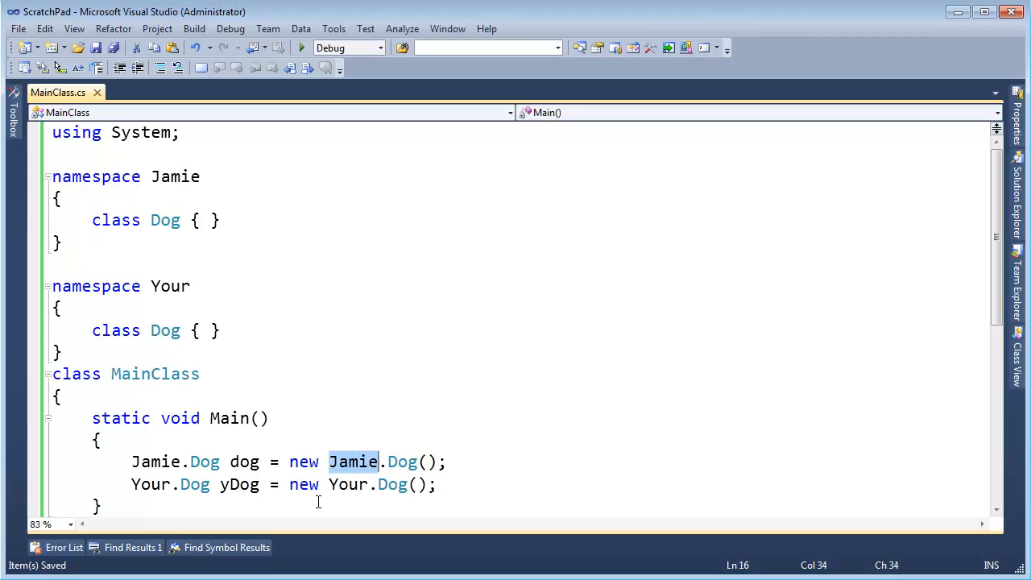
pyautogui.click(155, 461)
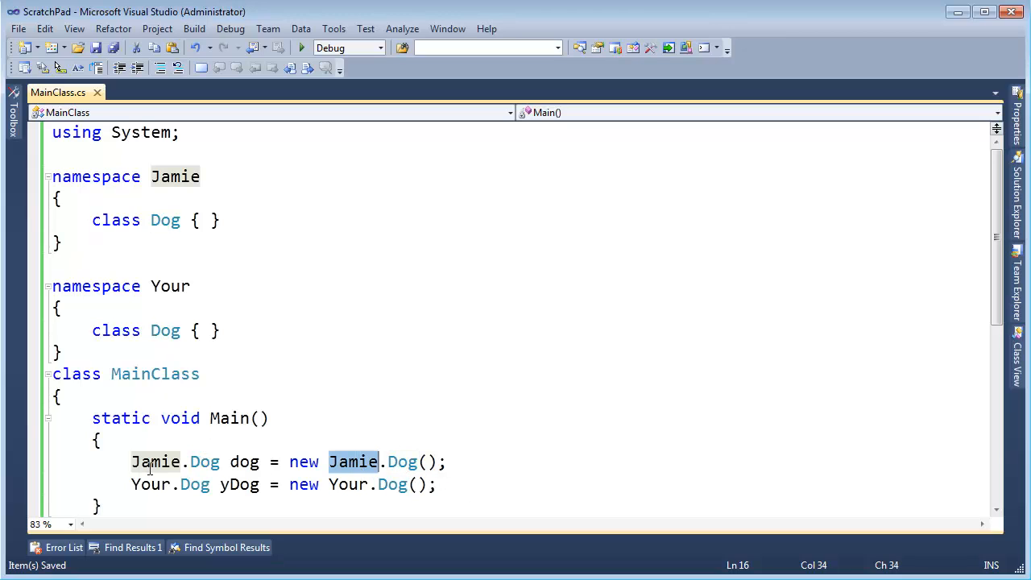
pyautogui.moveTo(157, 460)
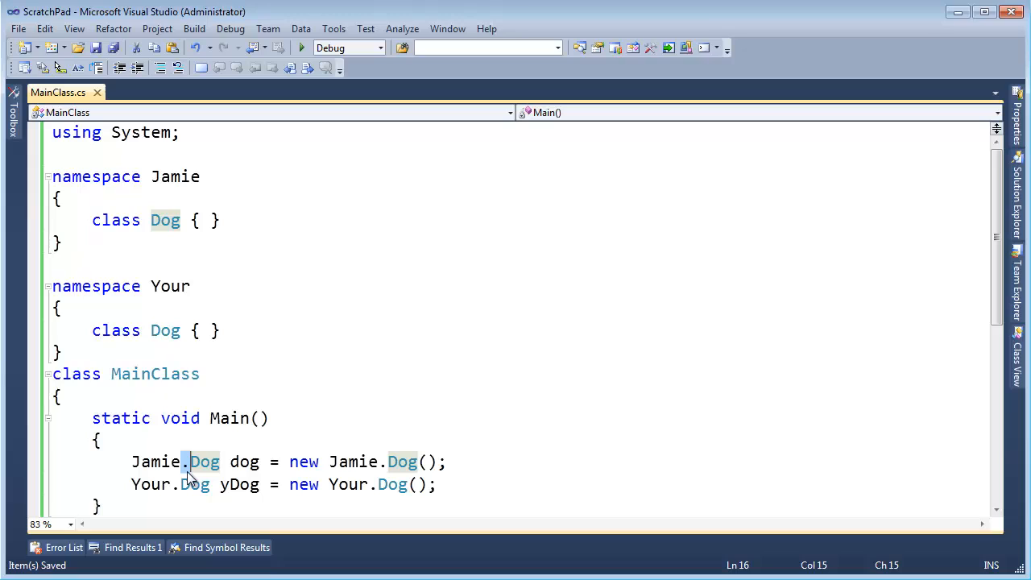
pyautogui.press('Backspace')
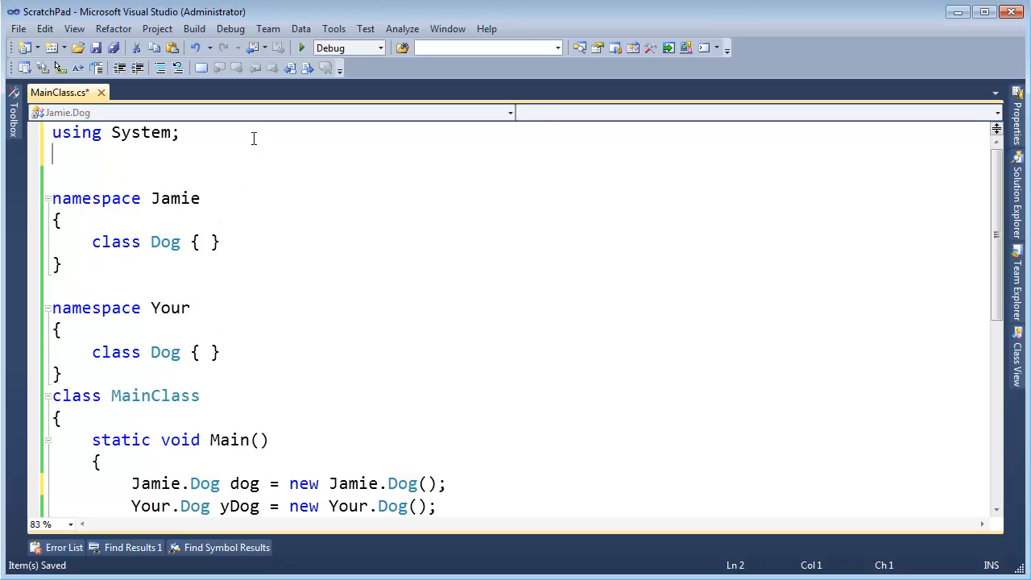
# Add 'using Jamie;' so the first declaration's type becomes plain Dog.
pyautogui.write('using Jamie;')
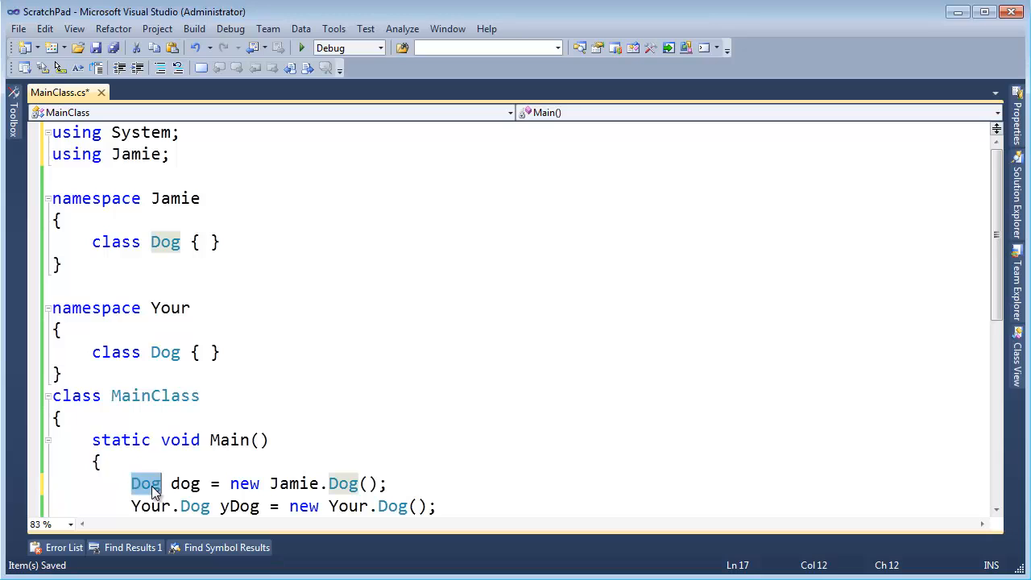
pyautogui.click(139, 155)
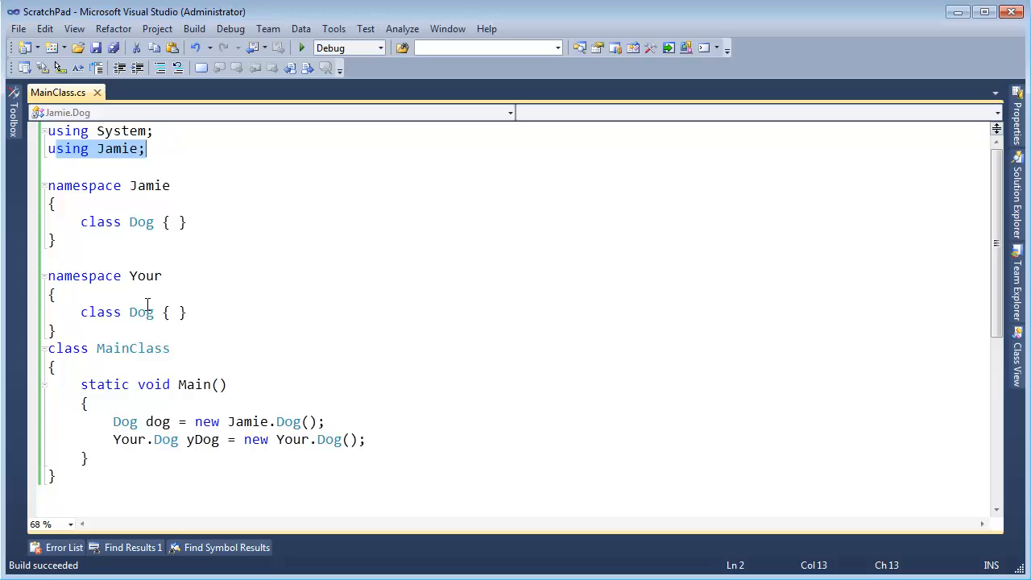
# Add 'using Your;' and save, surfacing the ambiguous Dog reference error.
pyautogui.write('usin')
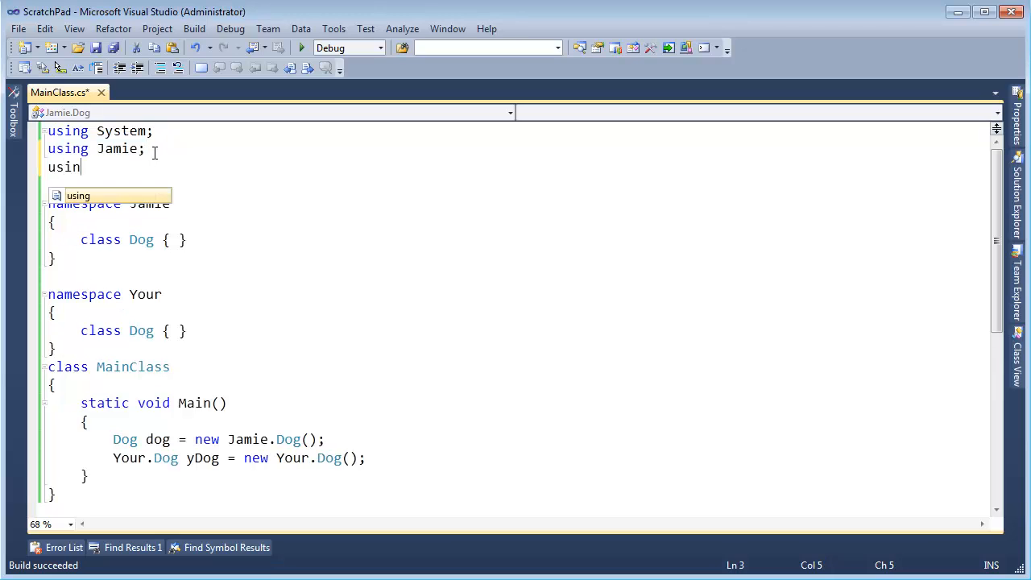
pyautogui.write('g Your;')
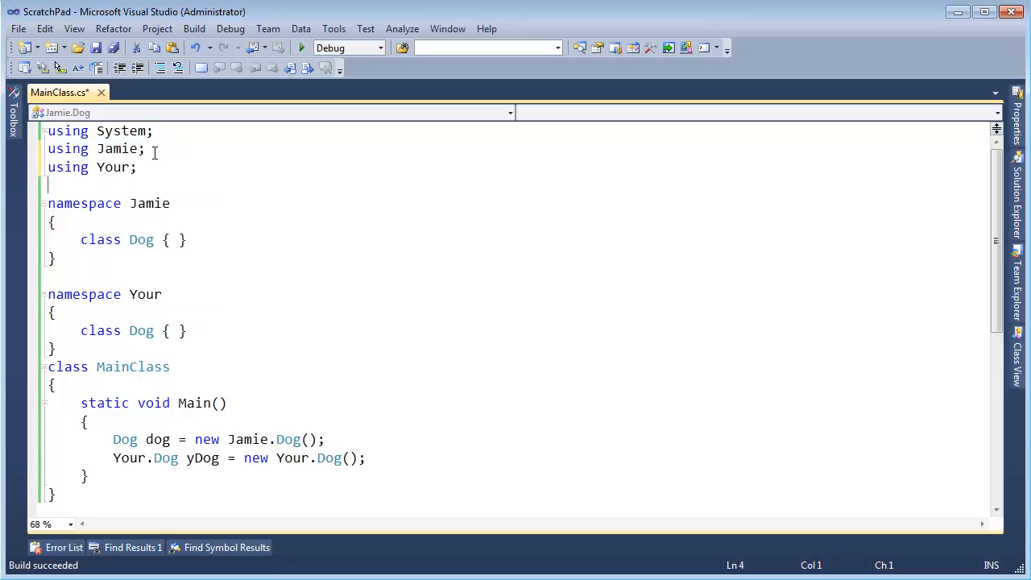
pyautogui.press('ctrl+s')
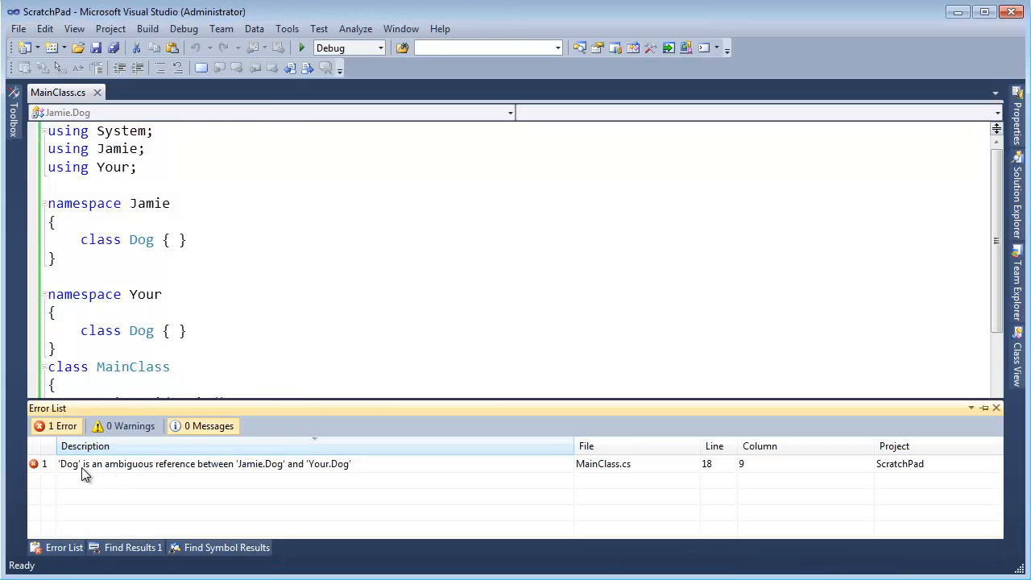
pyautogui.moveTo(142, 473)
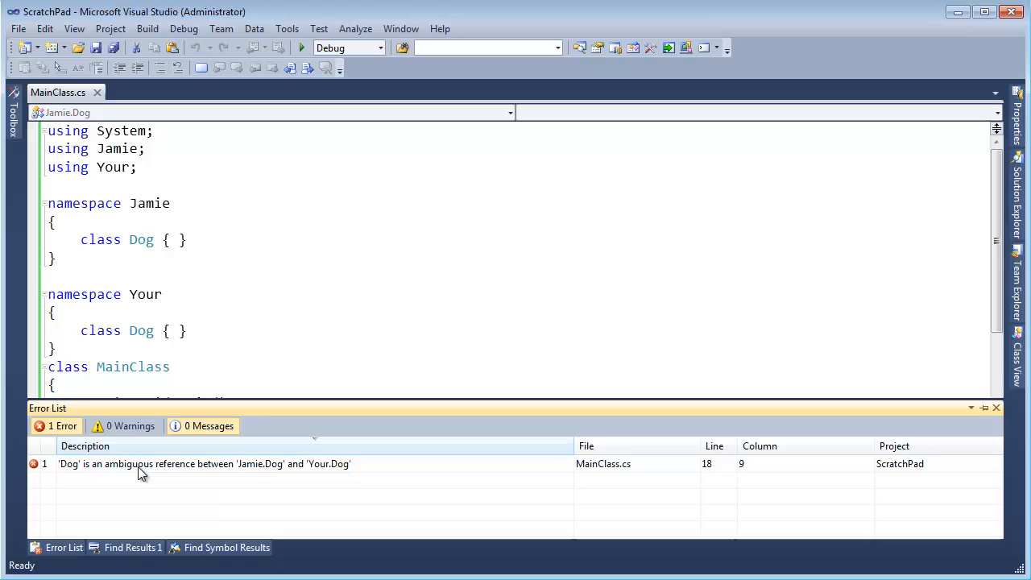
pyautogui.moveTo(327, 473)
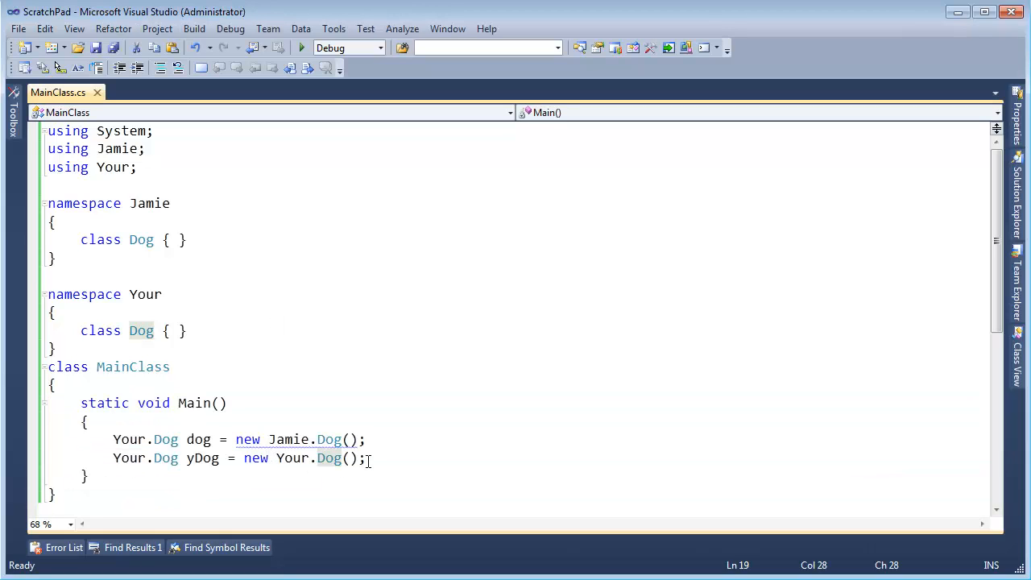
# Replace the Your qualifier in the first declaration with Jamie.
pyautogui.doubleClick(129, 438)
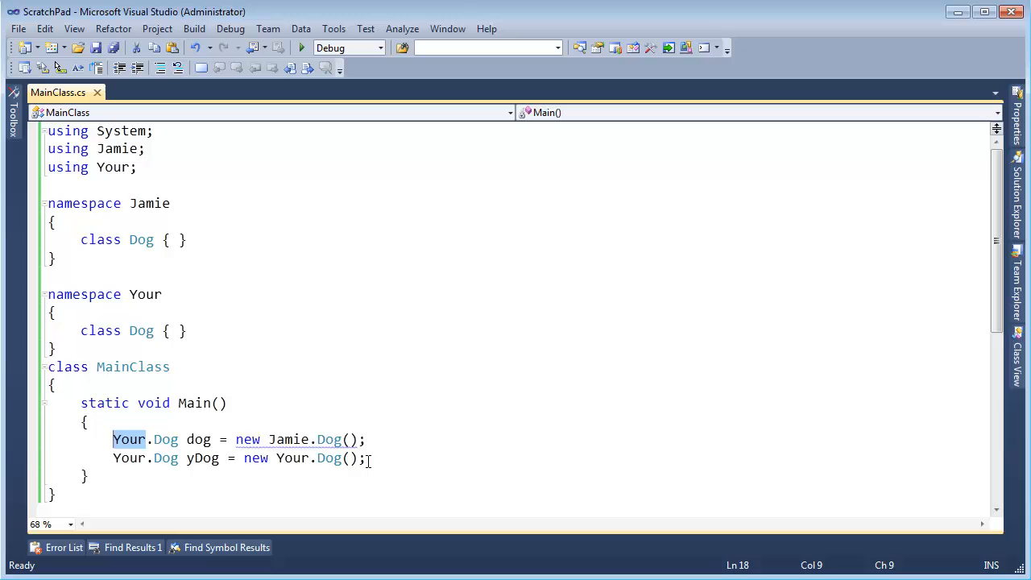
pyautogui.write('Jamie')
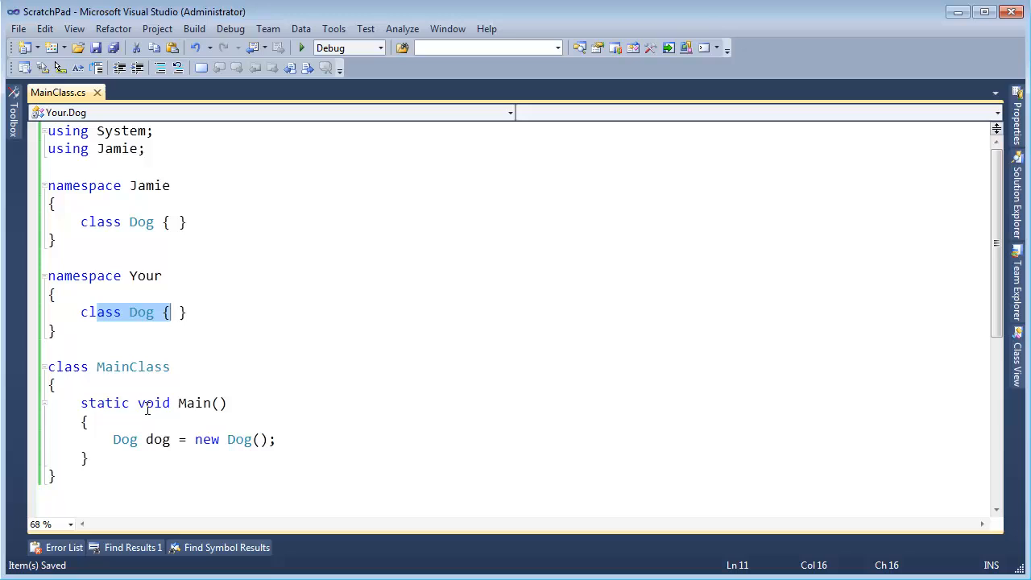
# Prefix the declared type with 'Jamie.' so it reads Jamie.Dog dog = new Dog().
pyautogui.click(126, 438)
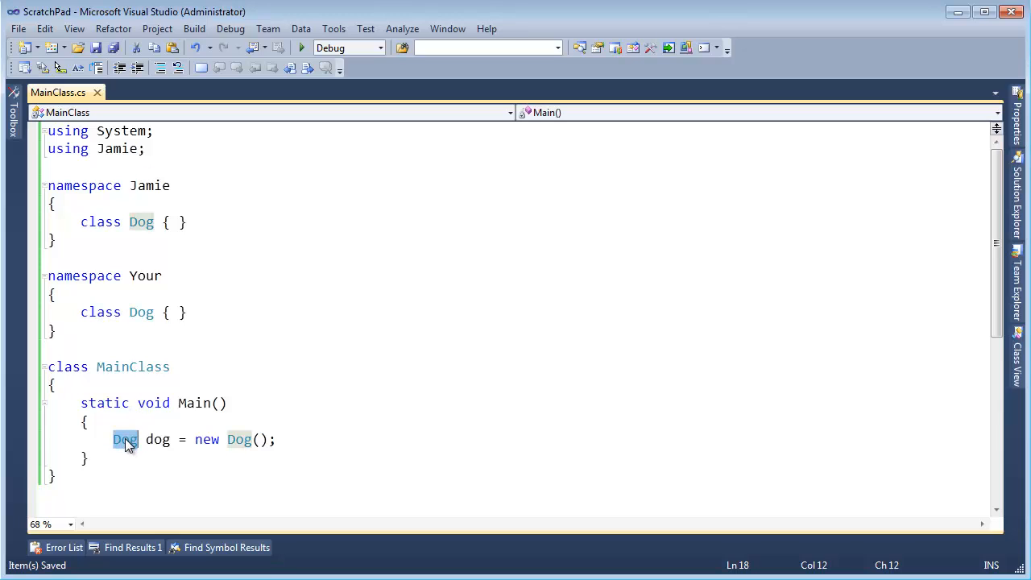
pyautogui.click(113, 439)
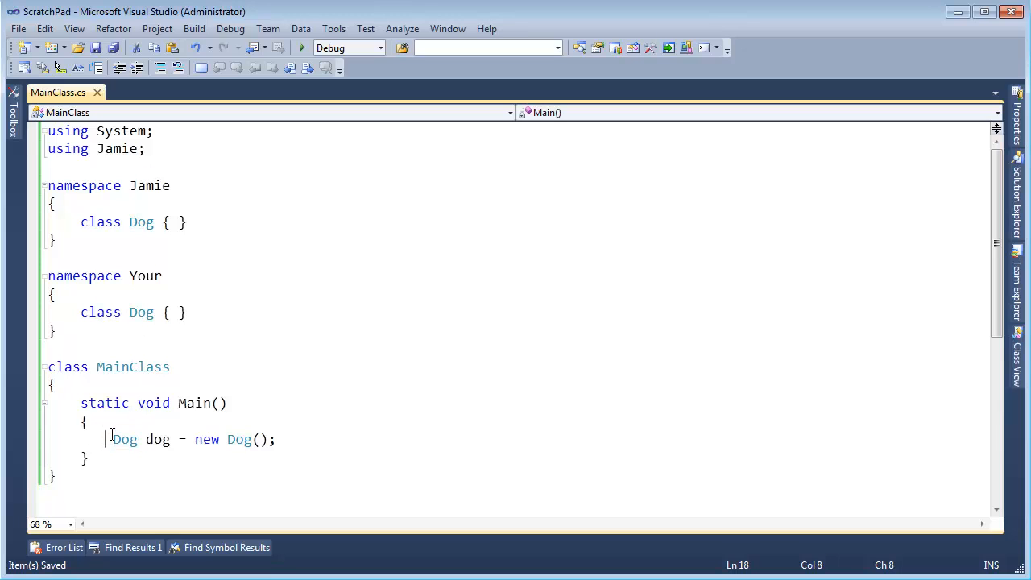
pyautogui.write('Jamie.')
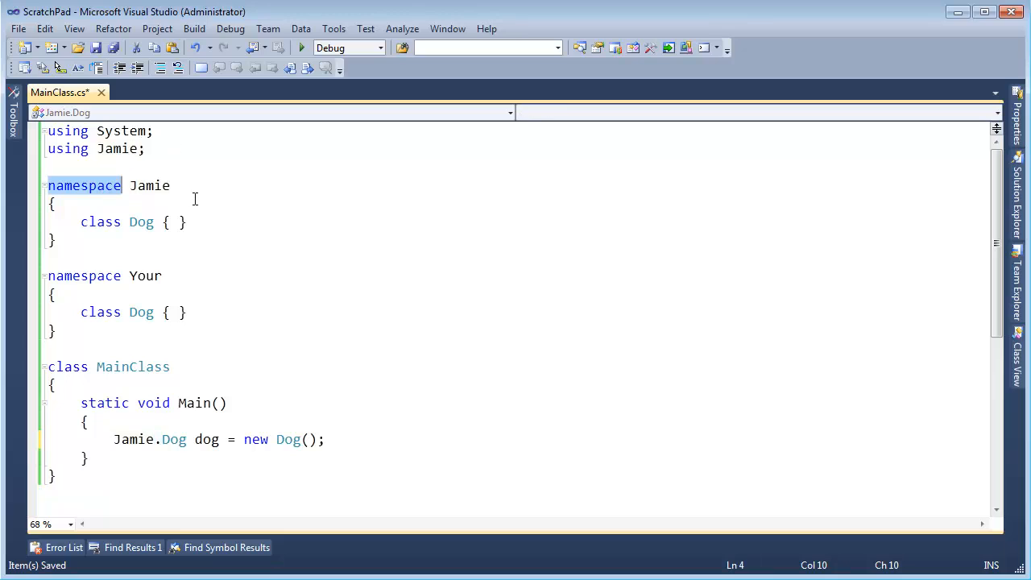
pyautogui.moveTo(435, 296)
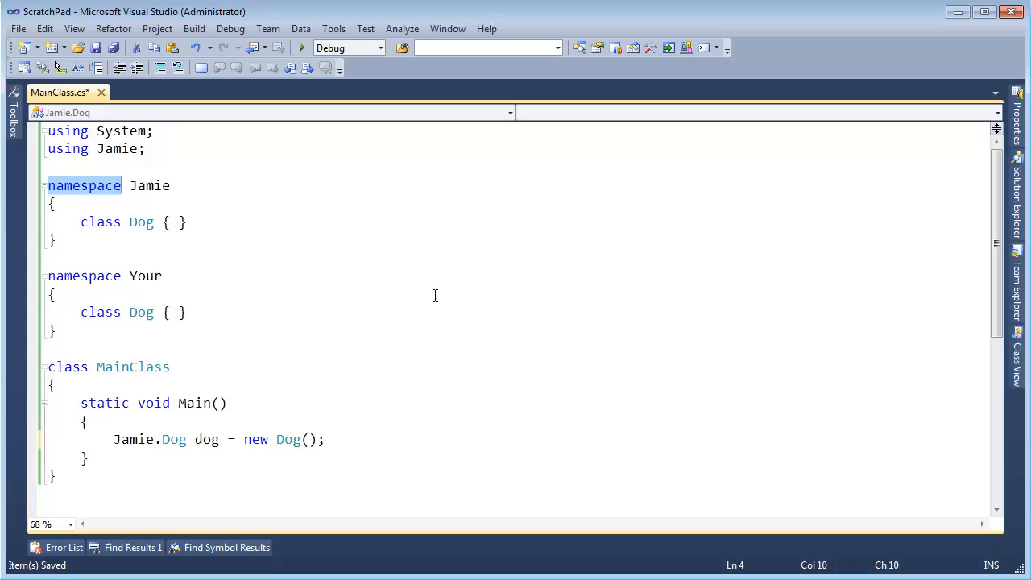
pyautogui.moveTo(107, 445)
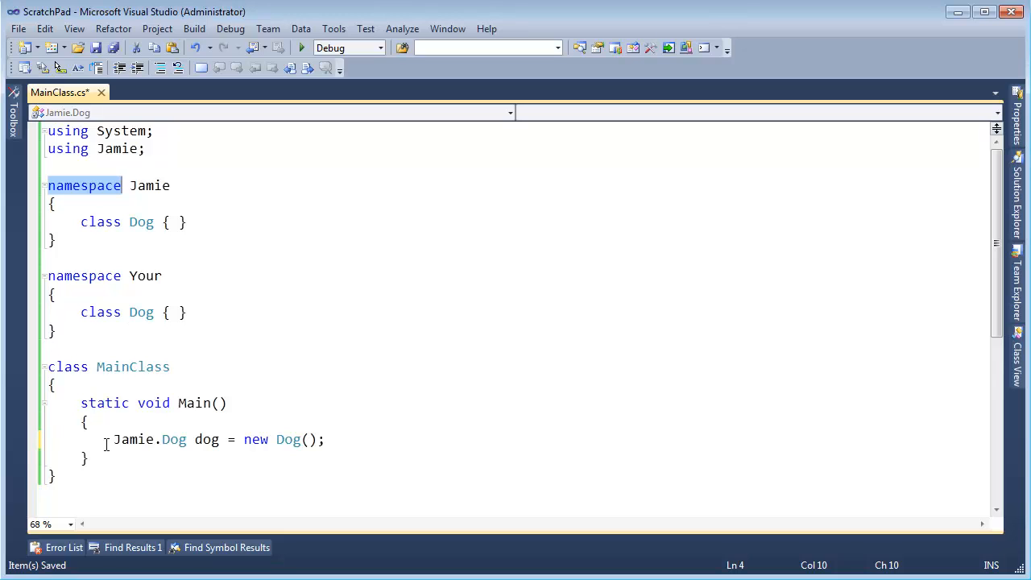